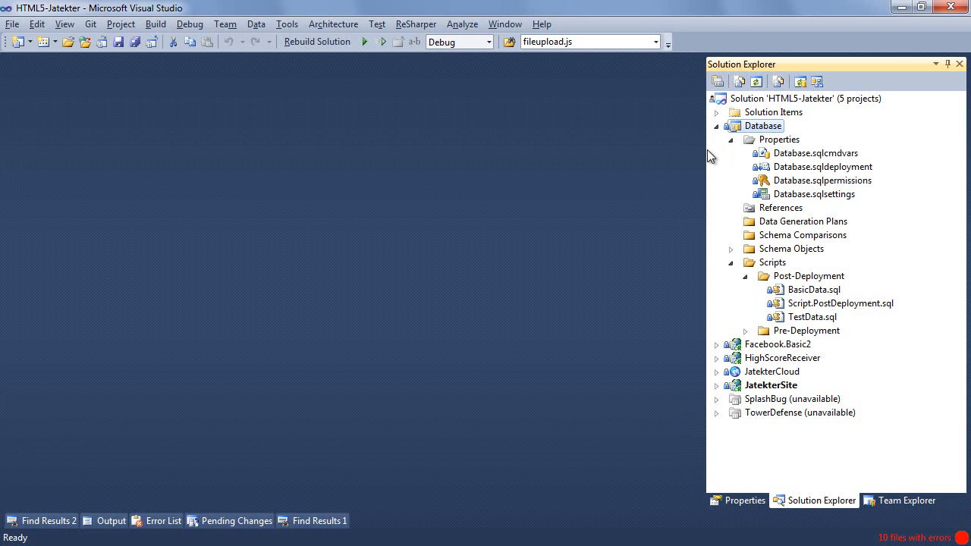
# - Review the BasicData and post-deployment scripts, then deploy the Database project
pyautogui.click(811, 289)
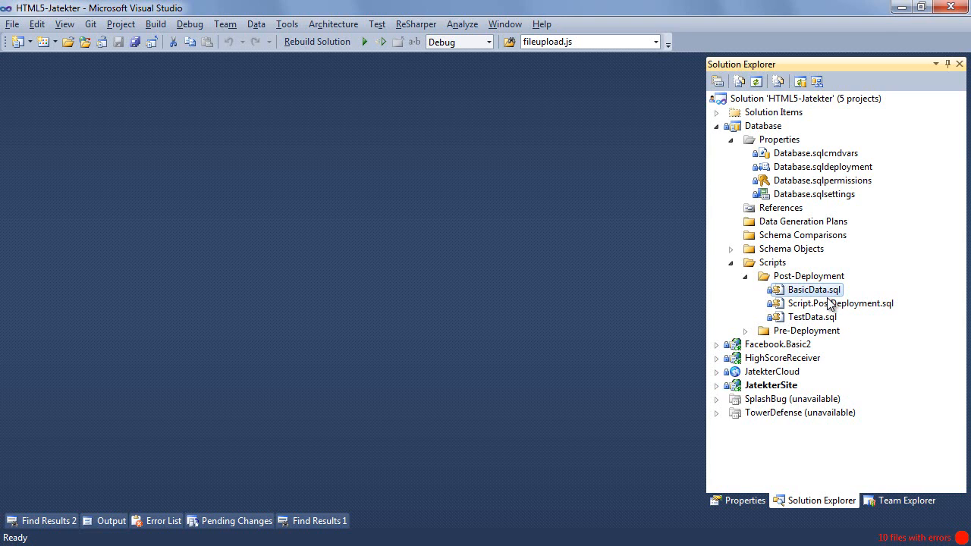
pyautogui.click(814, 317)
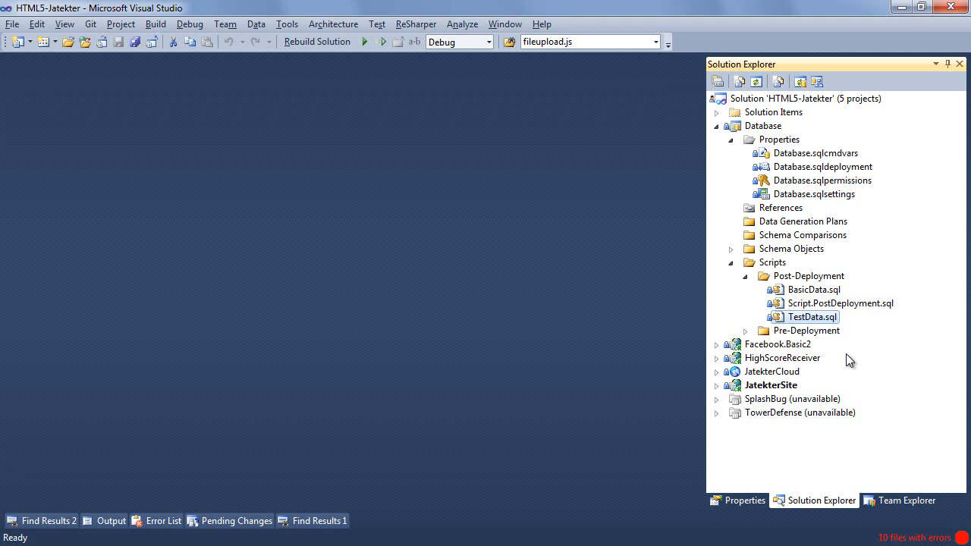
pyautogui.moveTo(856, 168)
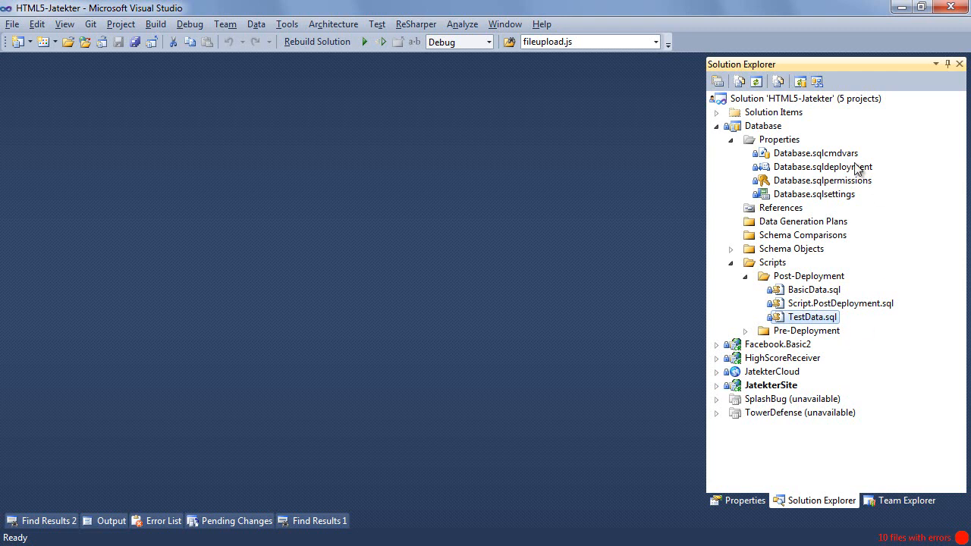
pyautogui.doubleClick(815, 152)
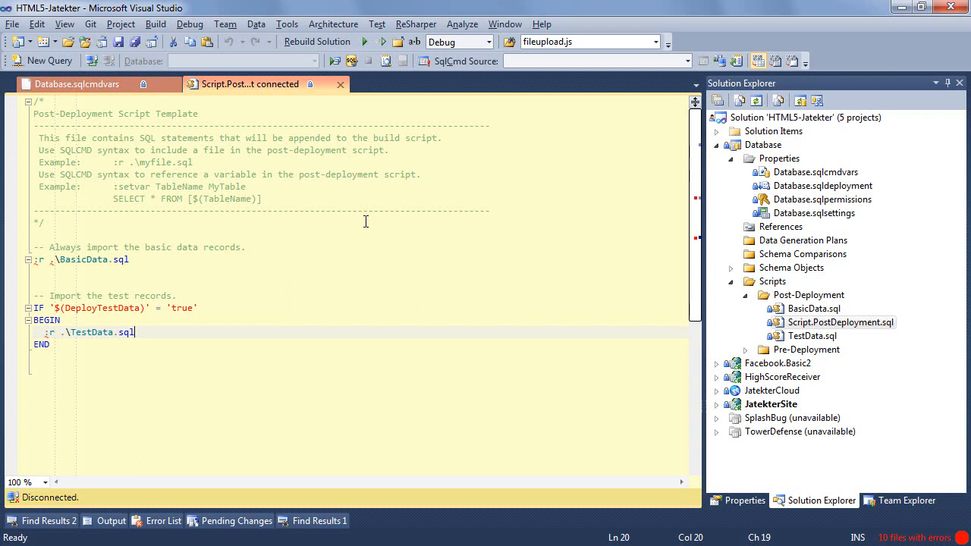
pyautogui.rightClick(763, 144)
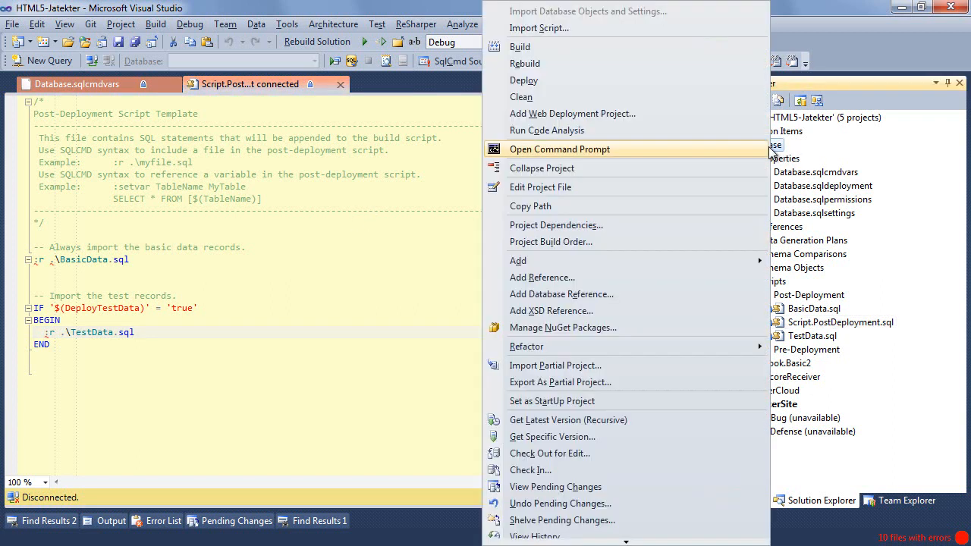
pyautogui.moveTo(655, 86)
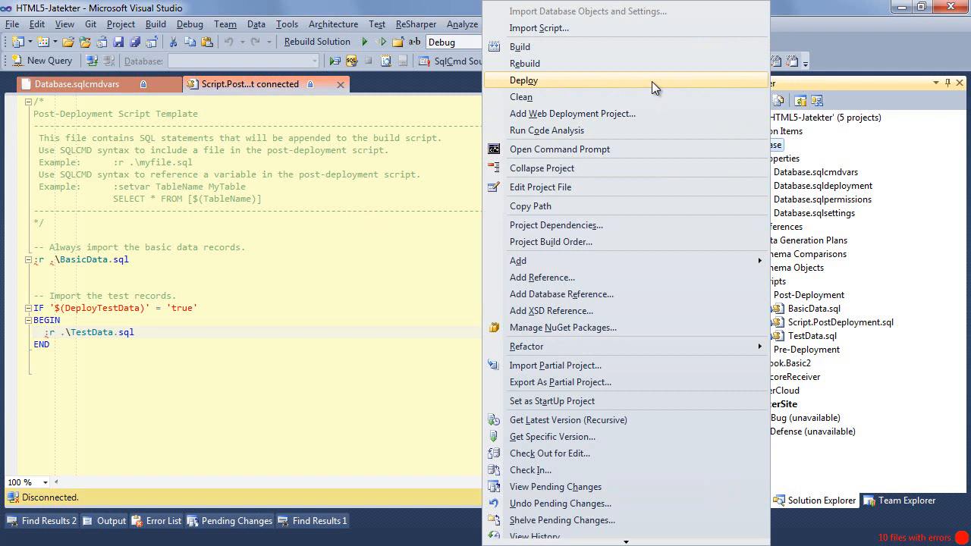
pyautogui.moveTo(652, 91)
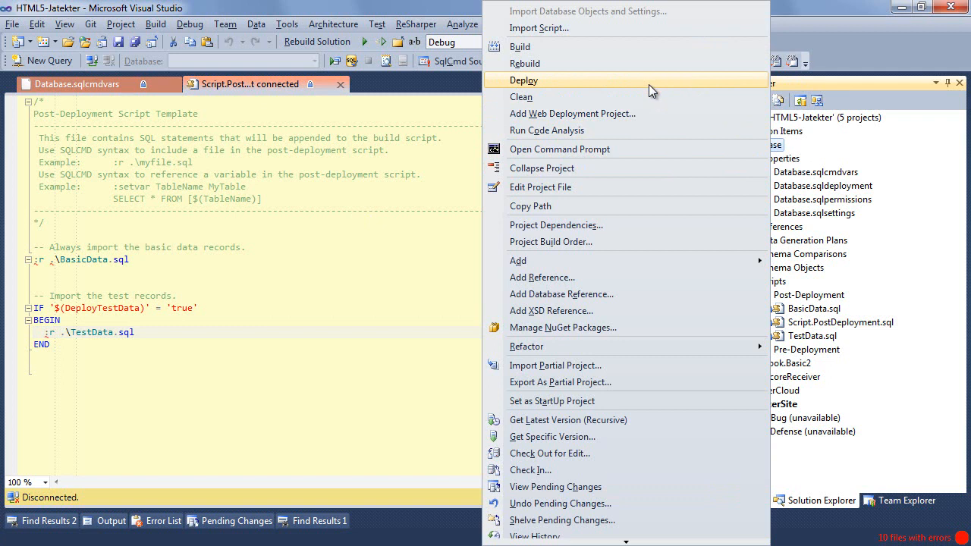
pyautogui.moveTo(383, 197)
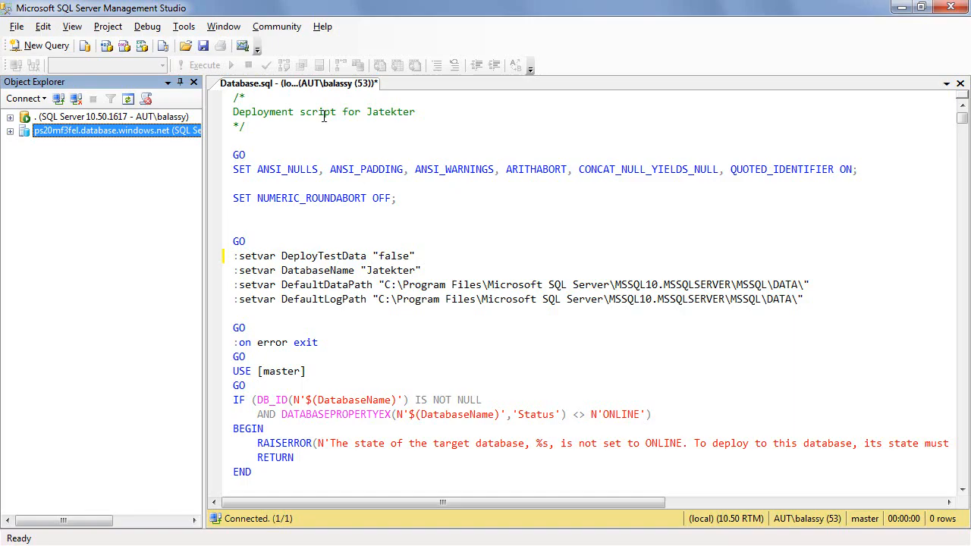
pyautogui.click(325, 117)
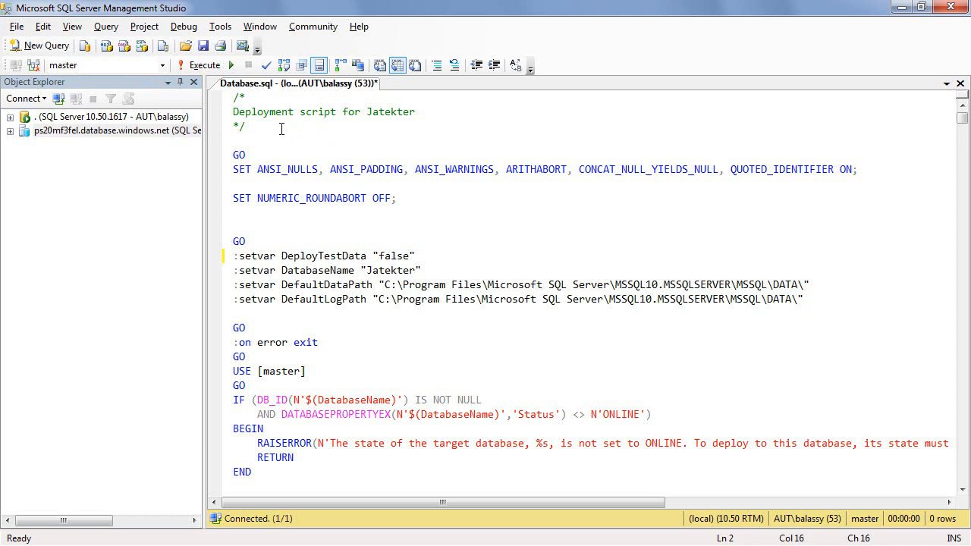
pyautogui.moveTo(277, 130)
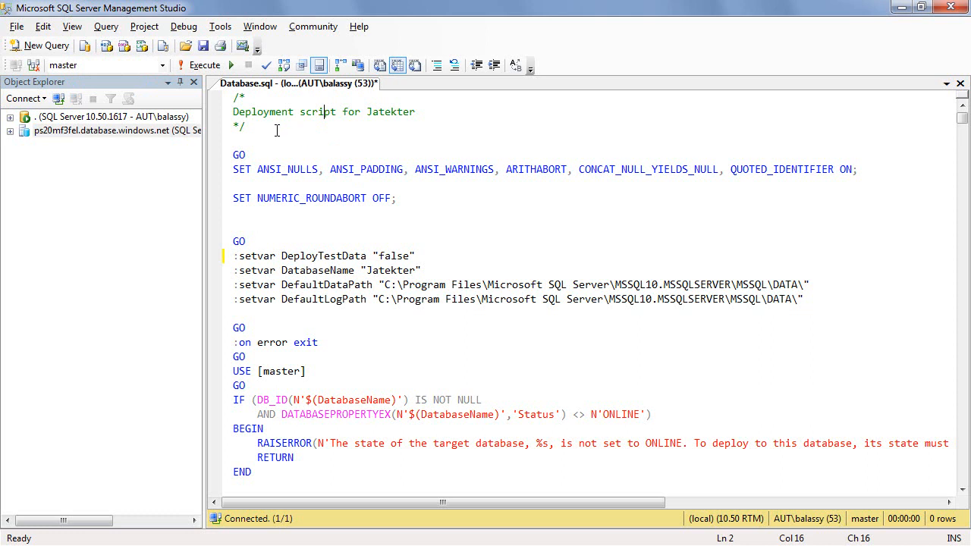
pyautogui.moveTo(271, 188)
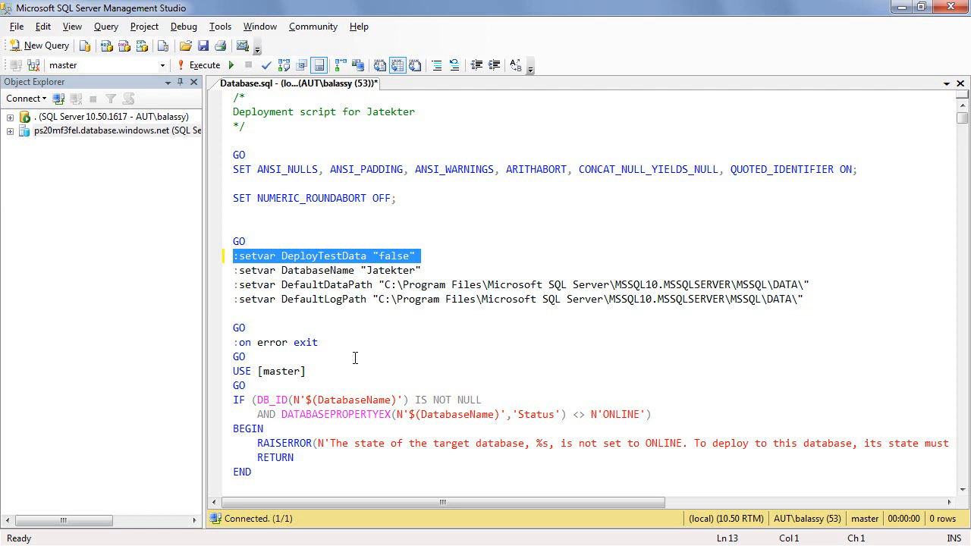
pyautogui.moveTo(454, 277)
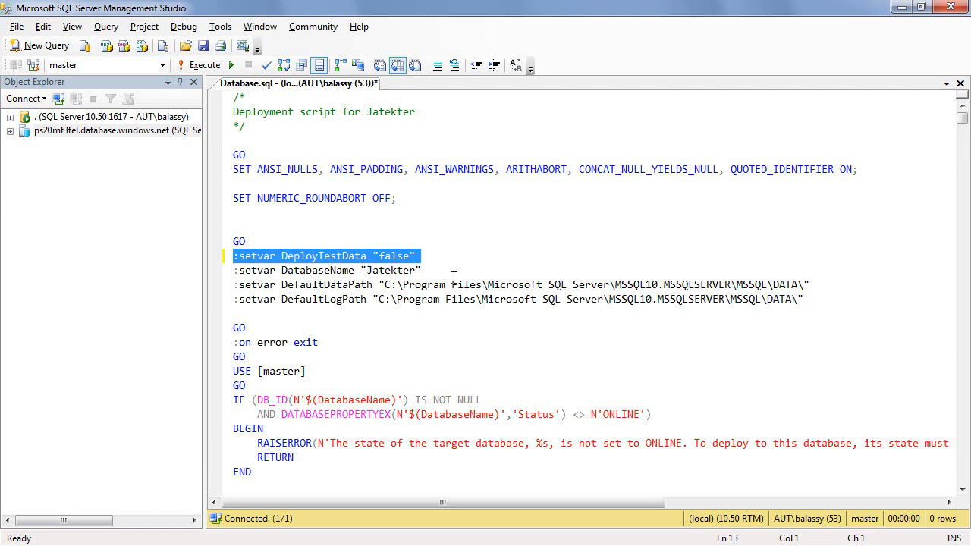
pyautogui.click(447, 257)
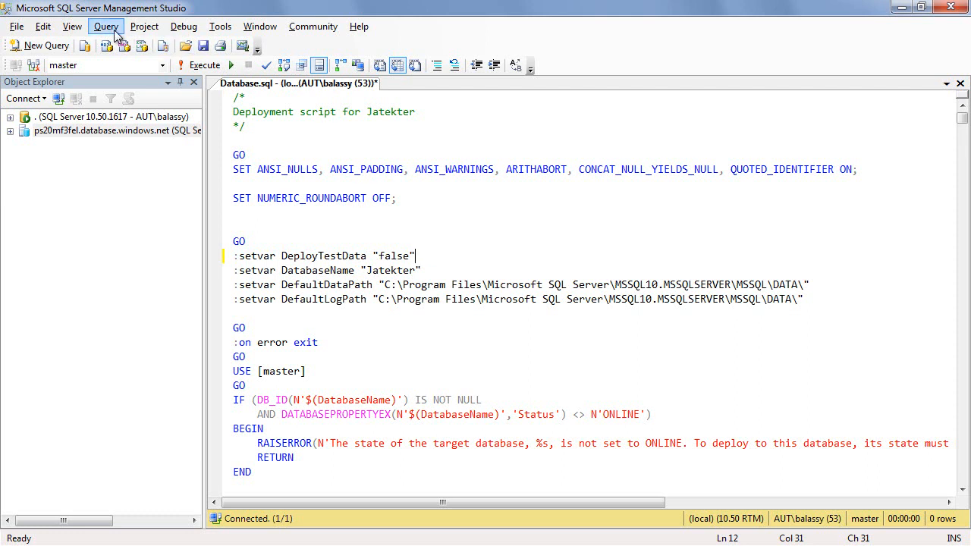
# - Run the Jatekter deployment script in SQLCMD mode and expand the local server
pyautogui.click(106, 25)
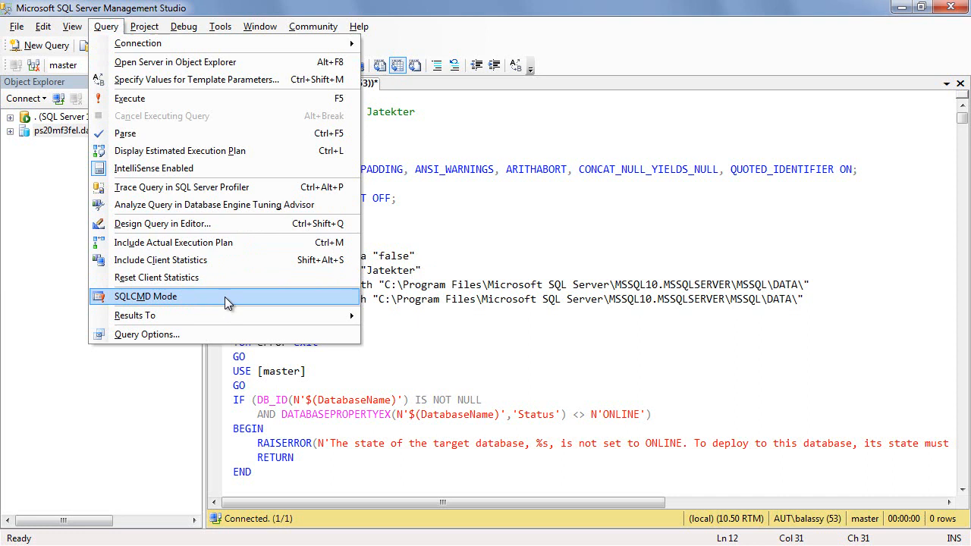
pyautogui.click(146, 296)
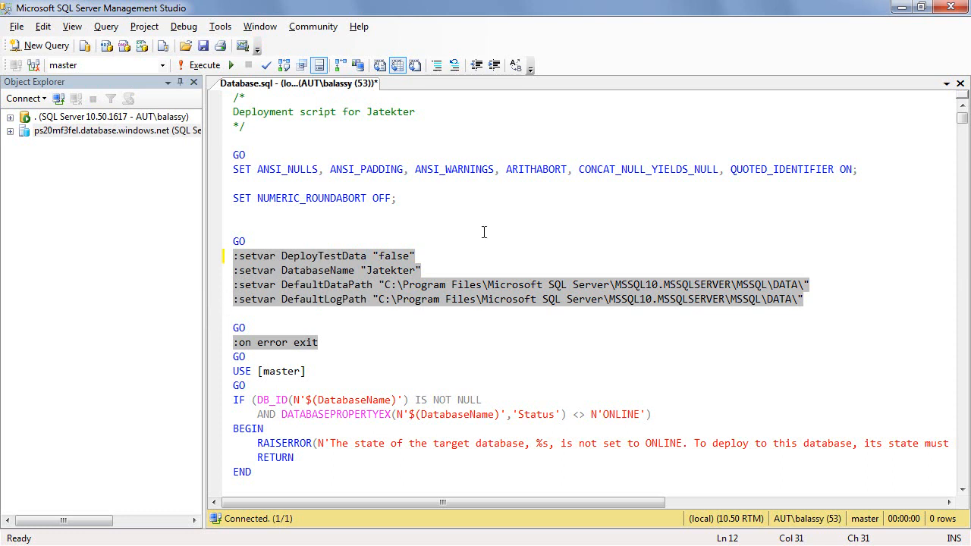
pyautogui.moveTo(433, 258)
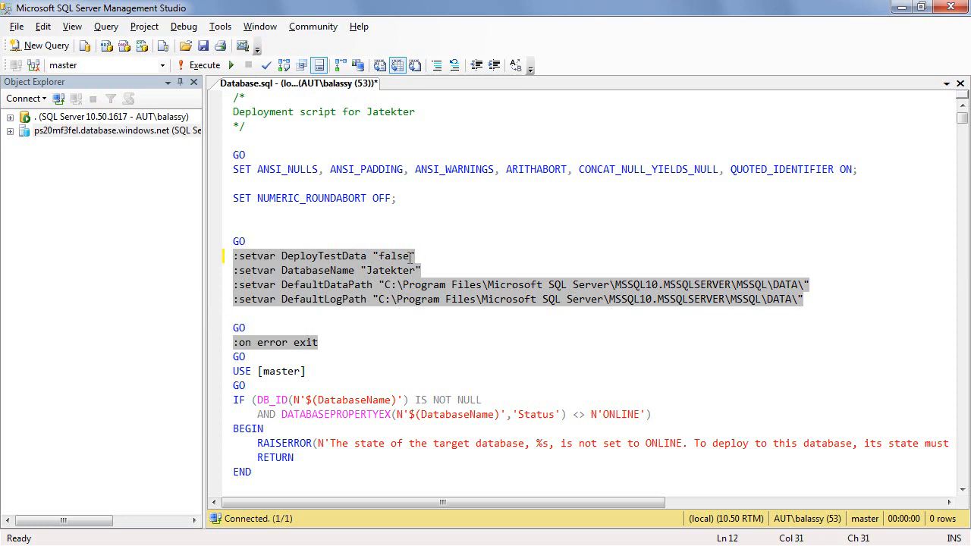
pyautogui.moveTo(443, 266)
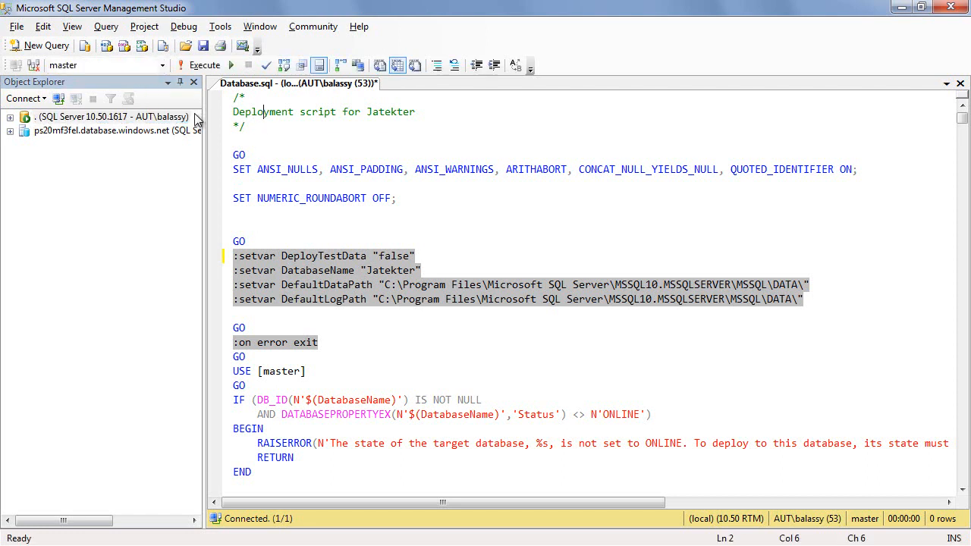
pyautogui.moveTo(169, 69)
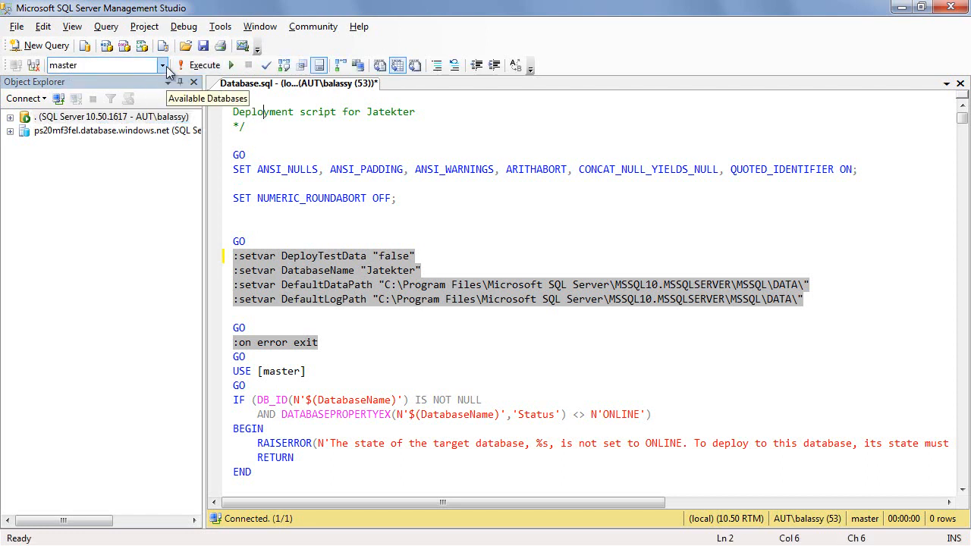
pyautogui.click(202, 64)
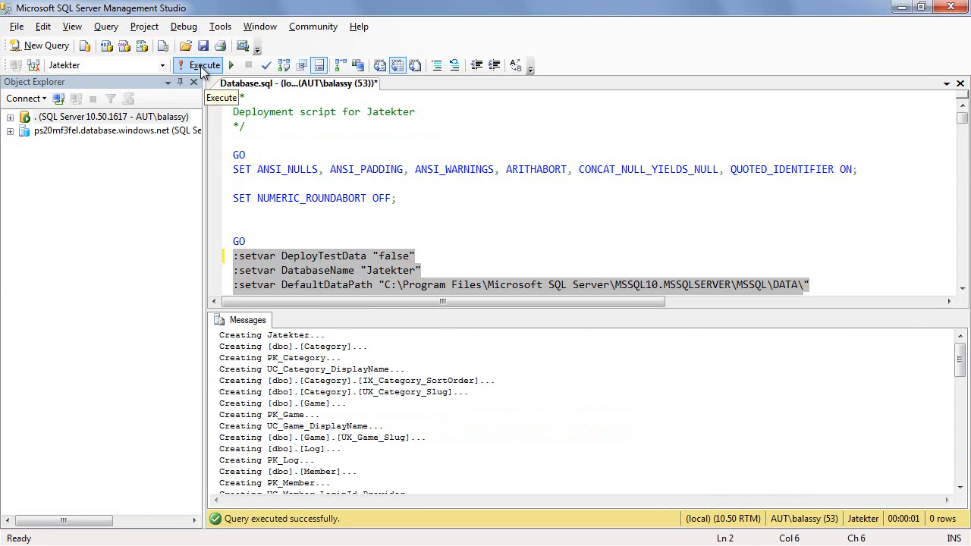
pyautogui.click(12, 116)
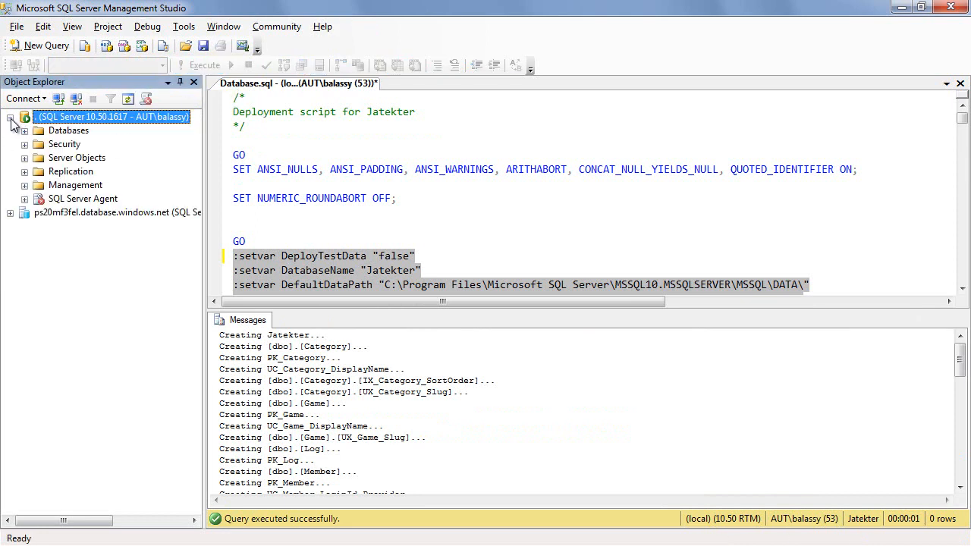
# - Expand and refresh the Databases folder, then select the new Jatekter database
pyautogui.click(25, 130)
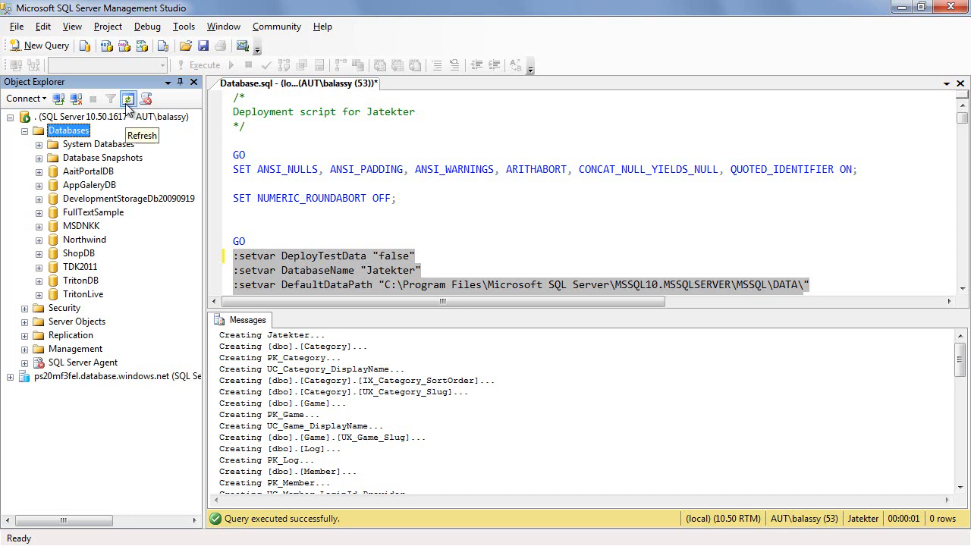
pyautogui.click(127, 99)
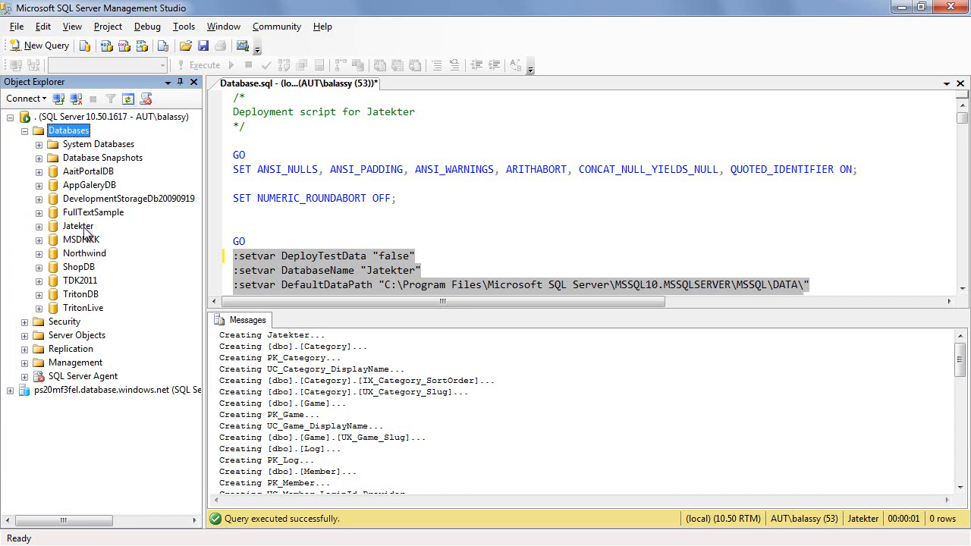
pyautogui.click(78, 226)
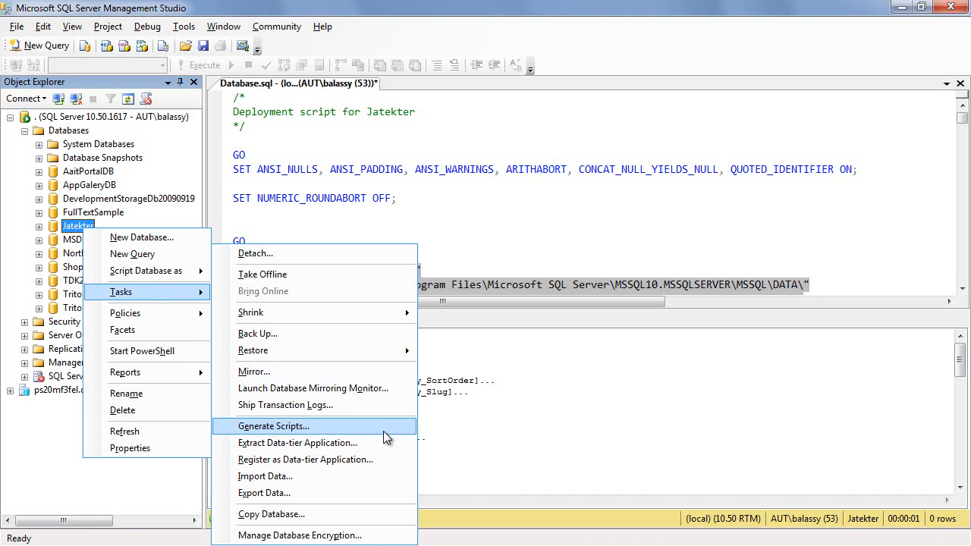
# - Start Generate Scripts for Jatekter, scripting only the selected tables
pyautogui.click(273, 426)
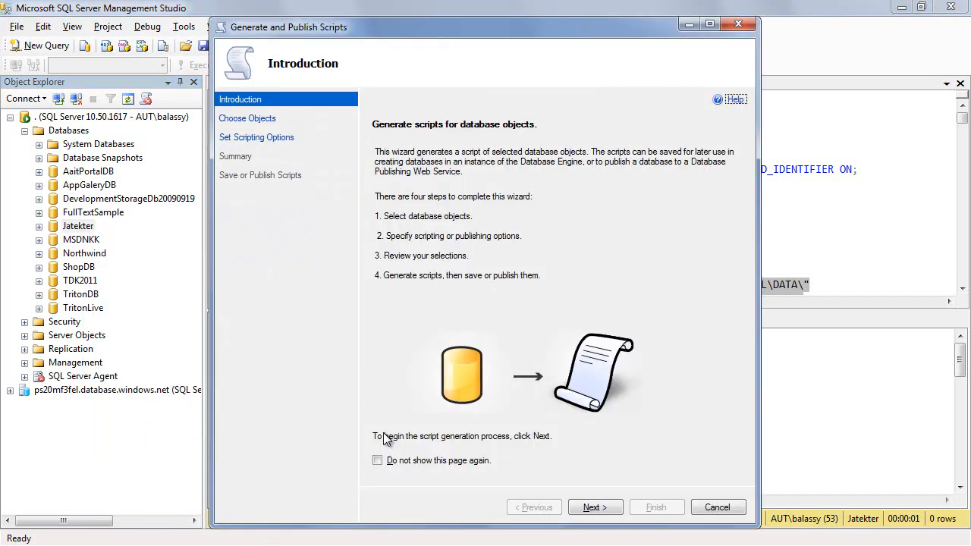
pyautogui.click(594, 507)
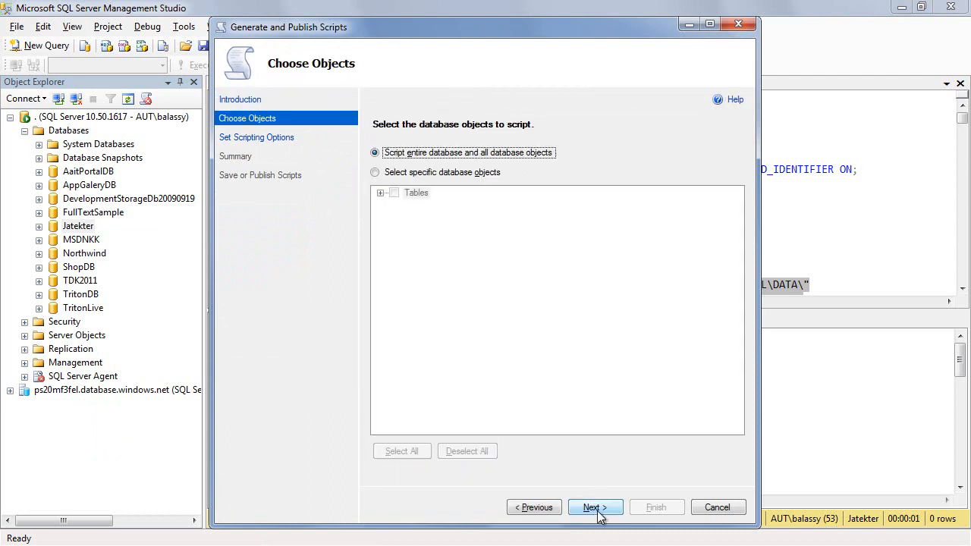
pyautogui.click(375, 172)
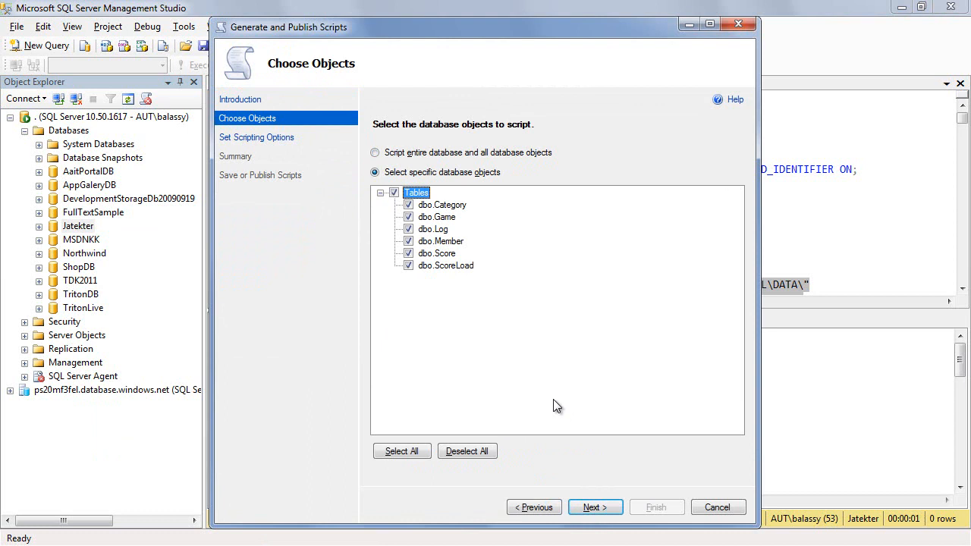
pyautogui.click(595, 507)
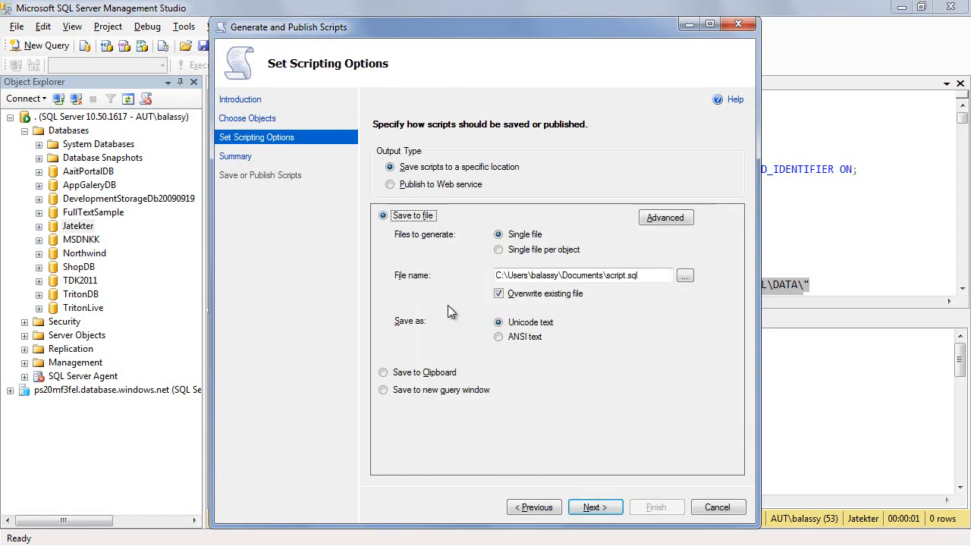
pyautogui.moveTo(685, 223)
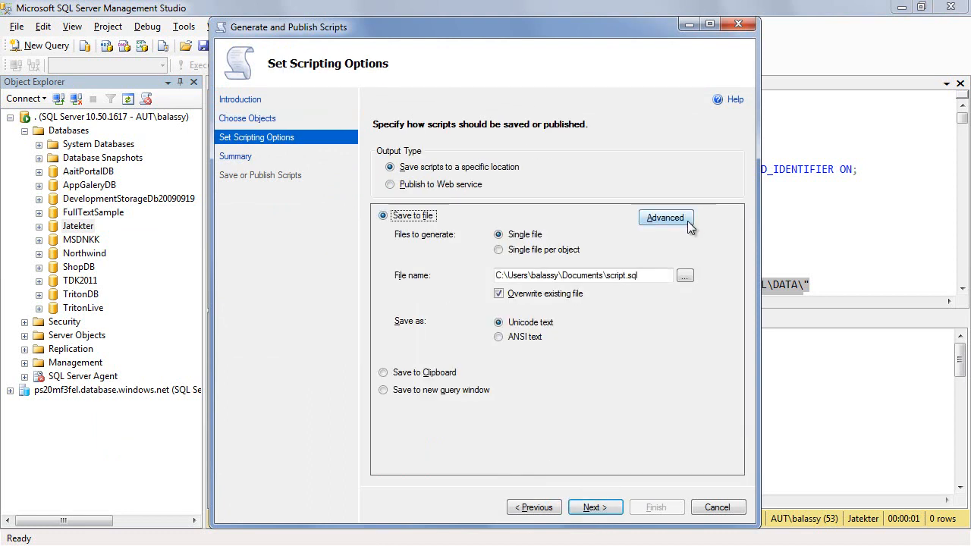
# - Set advanced options to target SQL Azure Database and script schema and data
pyautogui.click(665, 218)
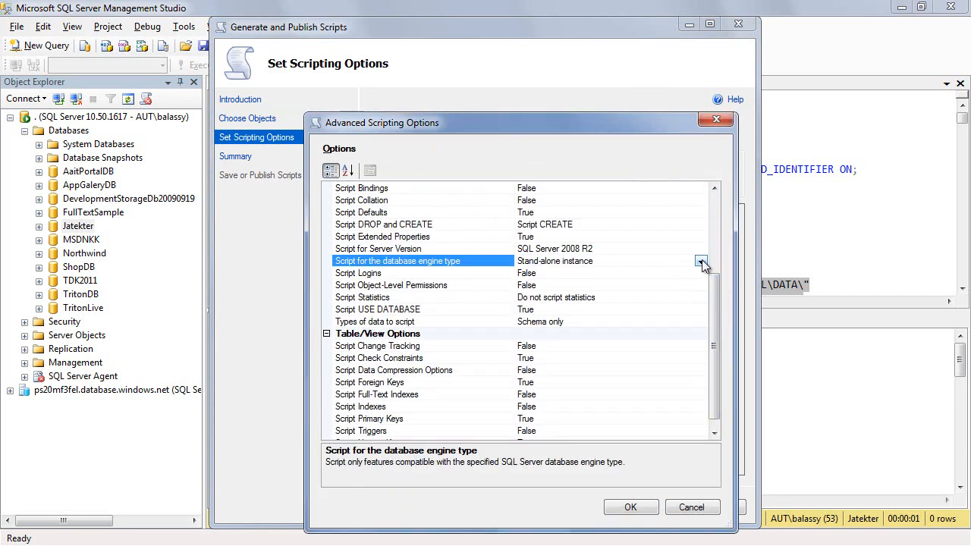
pyautogui.click(701, 261)
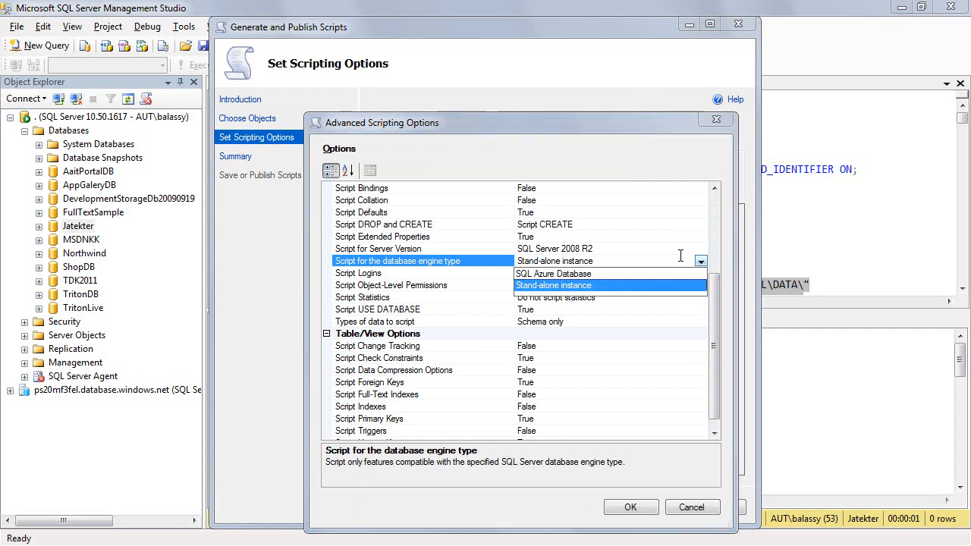
pyautogui.click(553, 274)
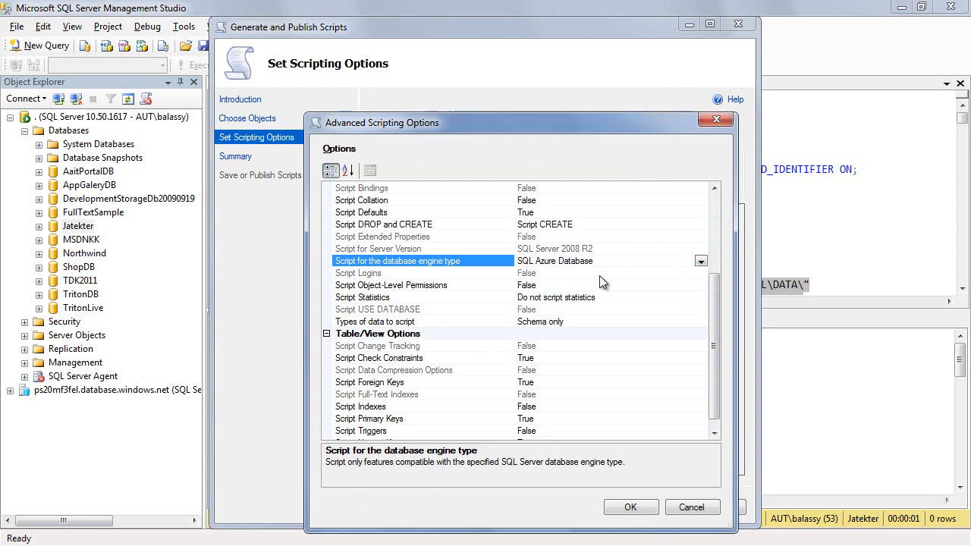
pyautogui.click(375, 321)
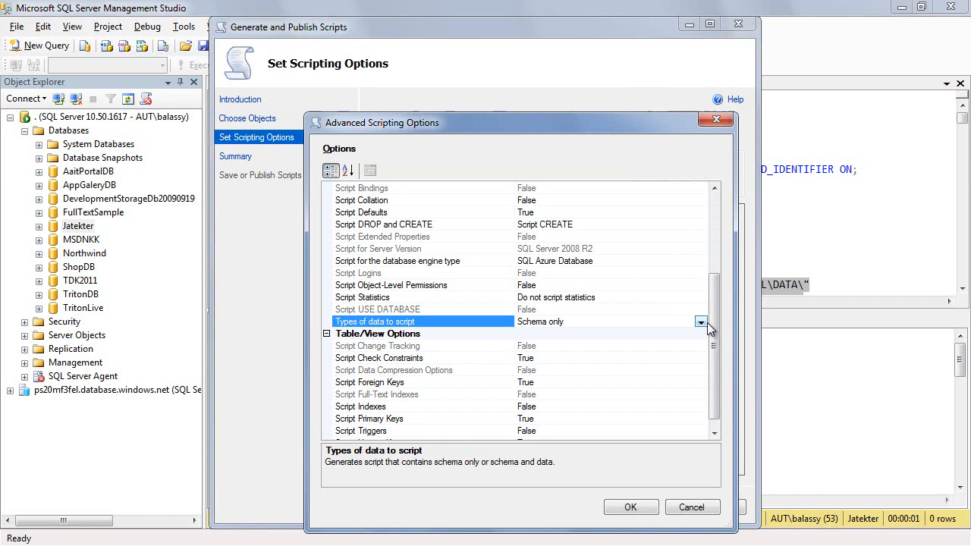
pyautogui.click(701, 321)
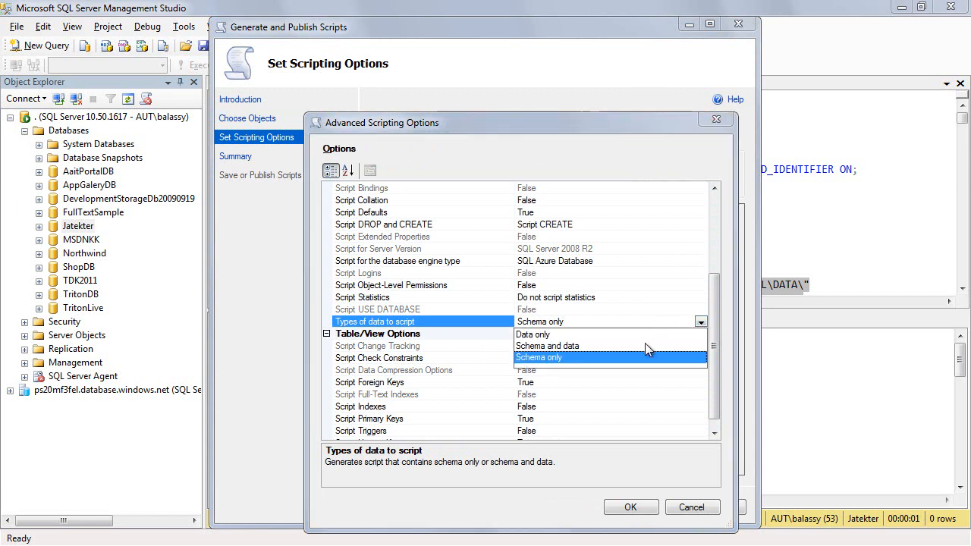
pyautogui.click(547, 346)
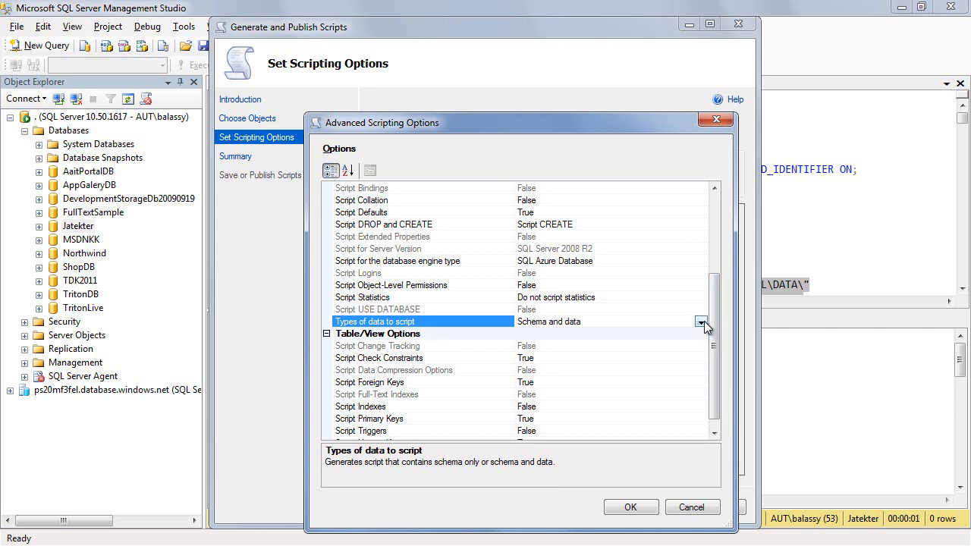
pyautogui.click(701, 321)
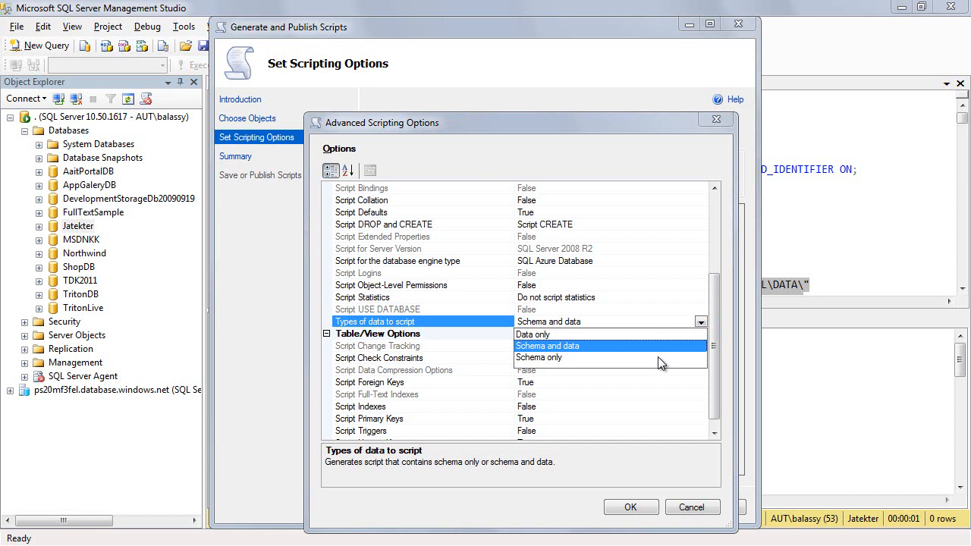
pyautogui.moveTo(652, 338)
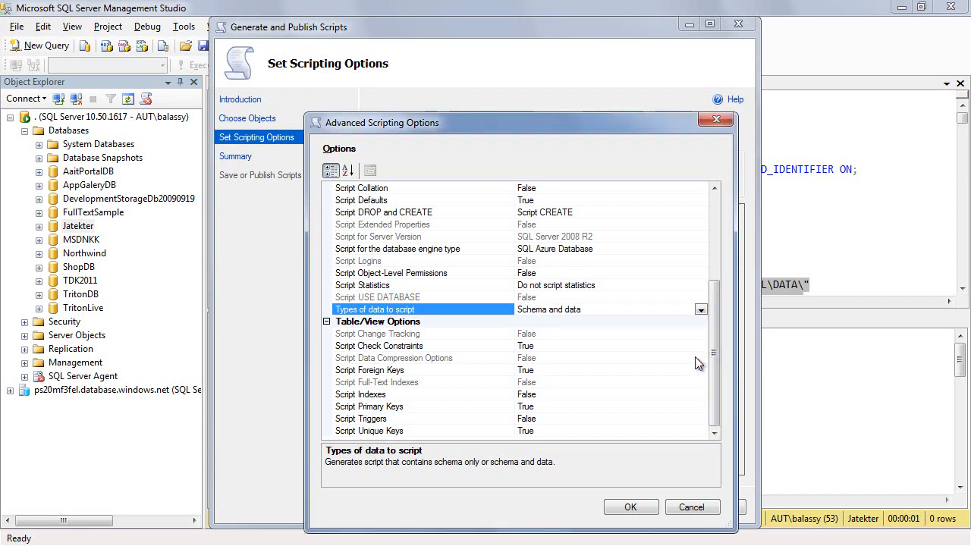
pyautogui.moveTo(637, 370)
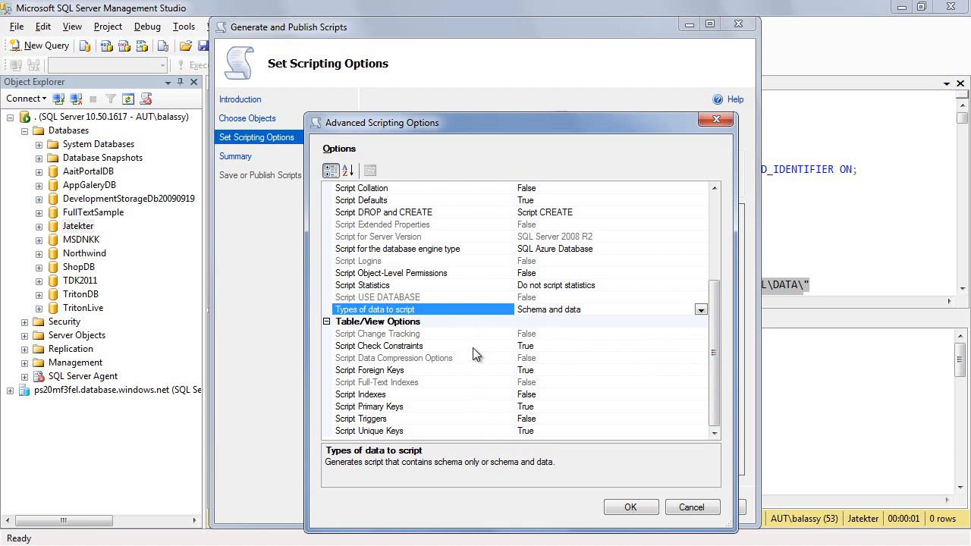
# - Set Script Indexes to True and accept the advanced scripting options
pyautogui.click(421, 394)
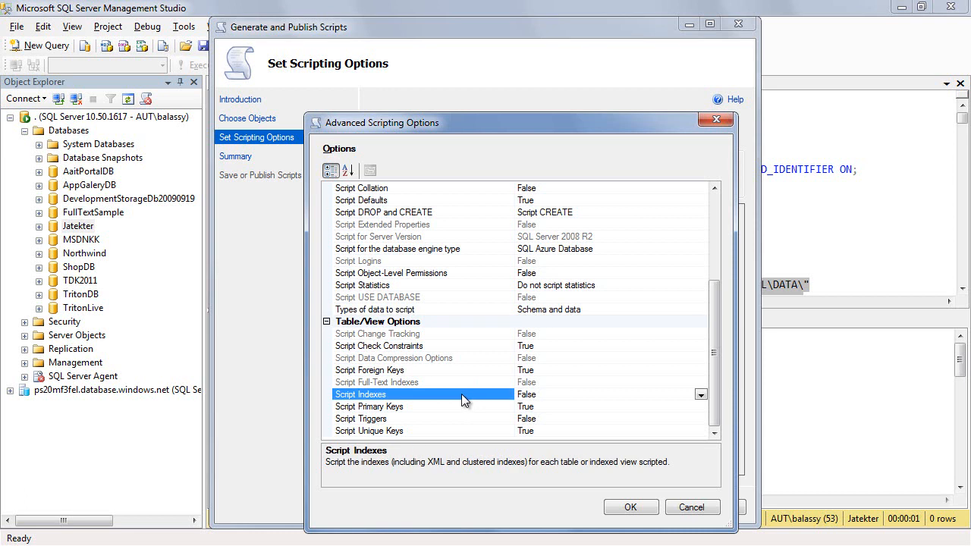
pyautogui.click(702, 394)
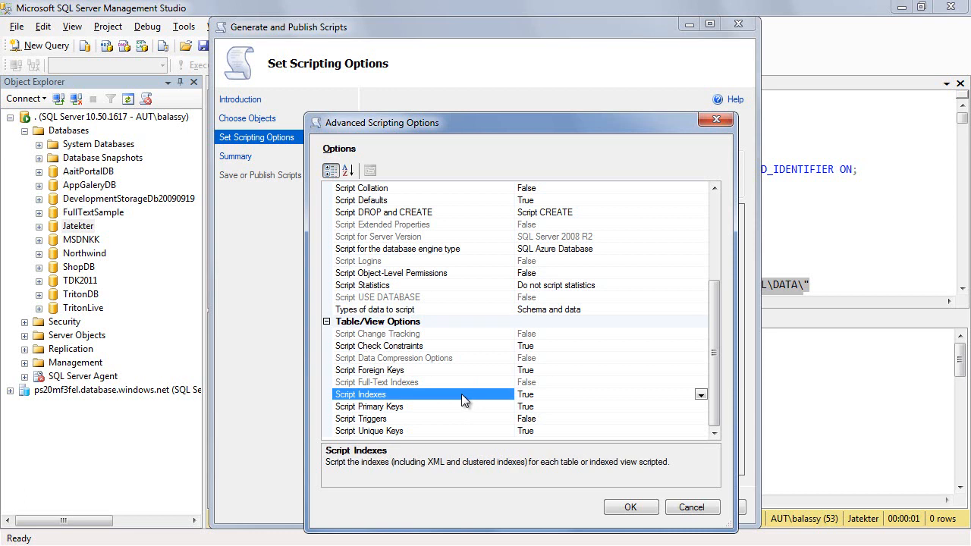
pyautogui.moveTo(498, 398)
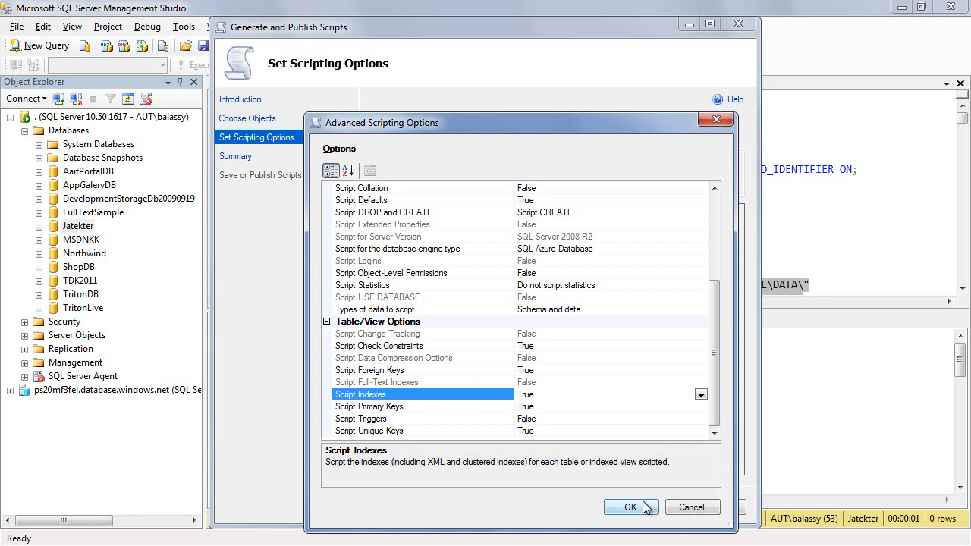
pyautogui.moveTo(494, 350)
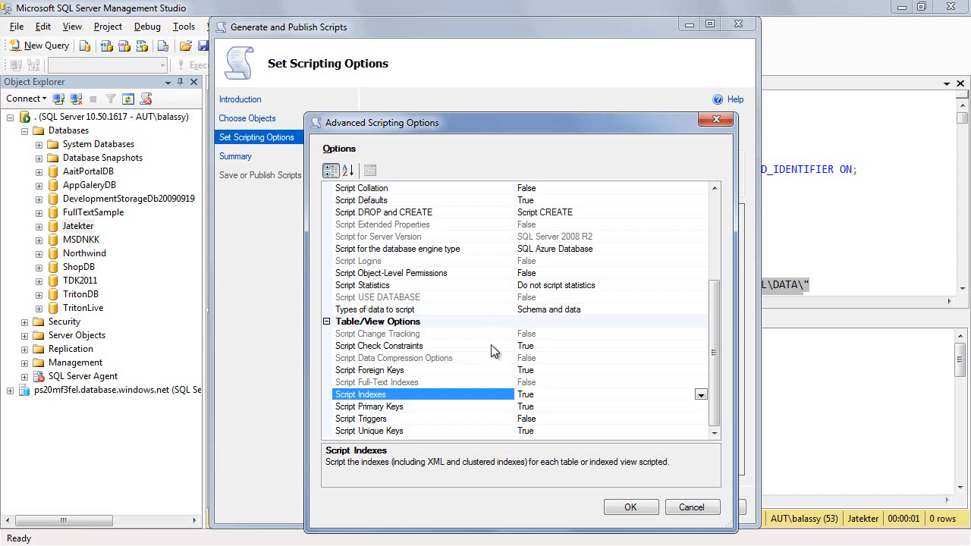
pyautogui.click(370, 431)
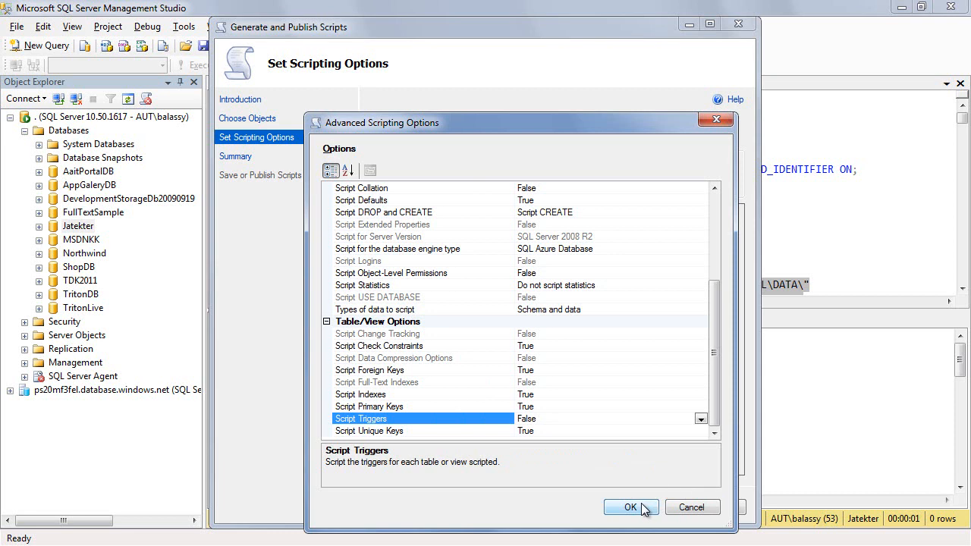
pyautogui.click(627, 508)
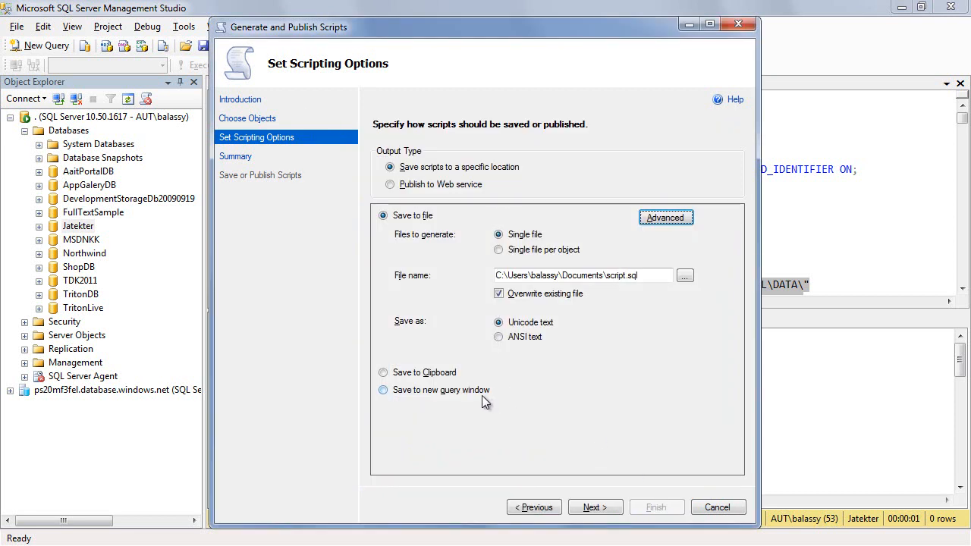
# - Output the Jatekter script to a new query window and finish the wizard
pyautogui.click(383, 390)
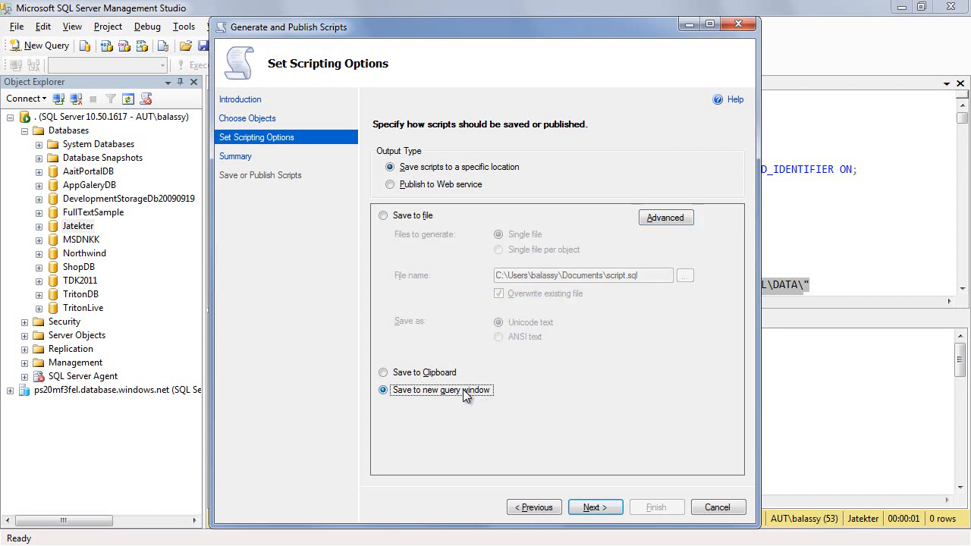
pyautogui.click(594, 507)
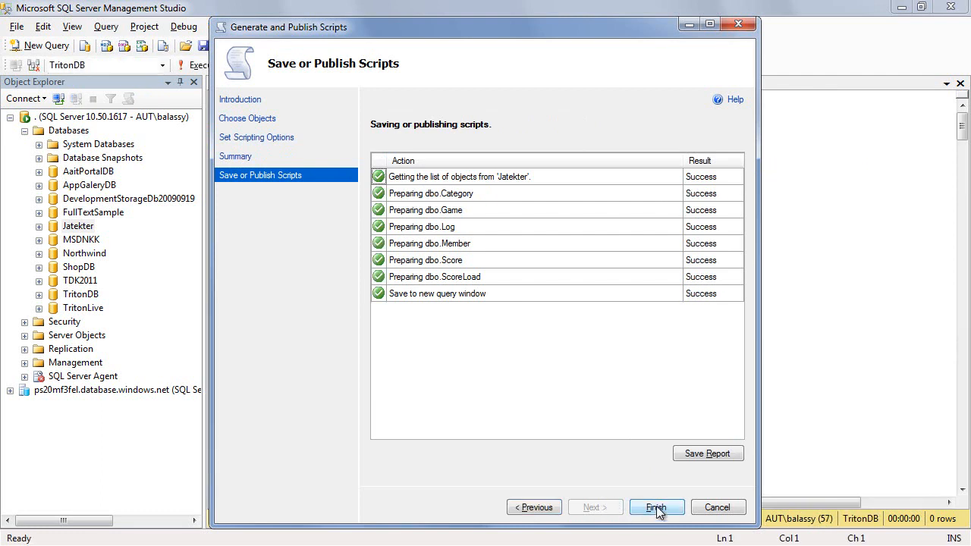
pyautogui.click(657, 506)
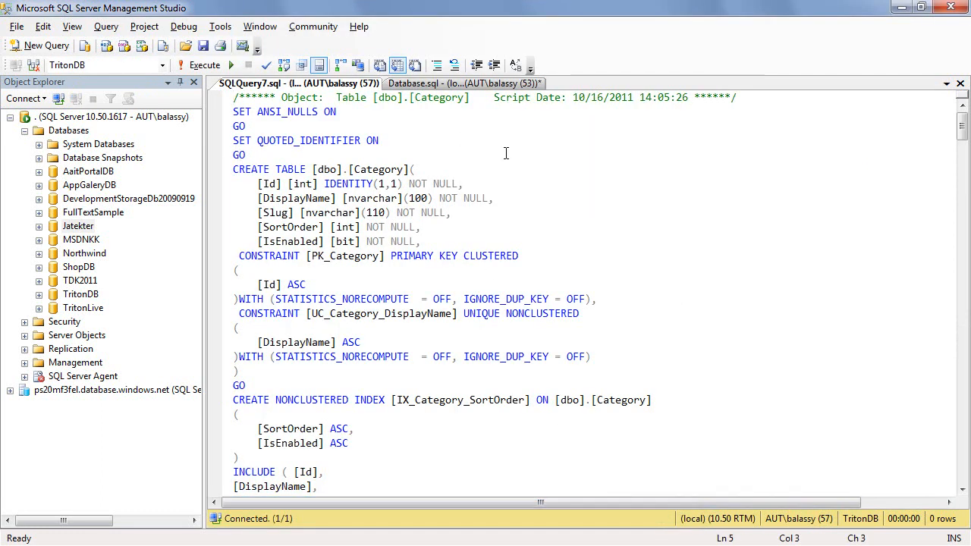
pyautogui.moveTo(480, 158)
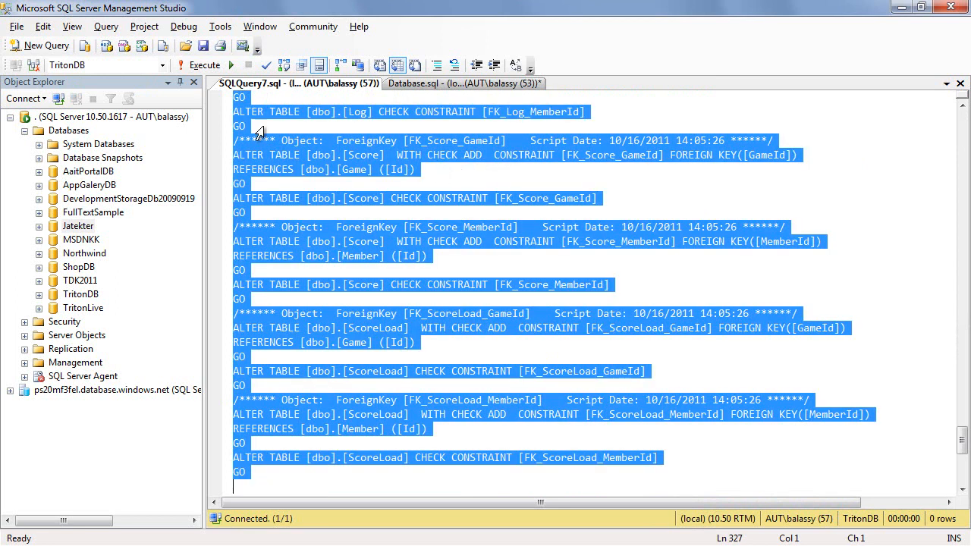
# - Collapse the local server, expand the Azure server, and open a new query on jatekter-teszt
pyautogui.click(113, 130)
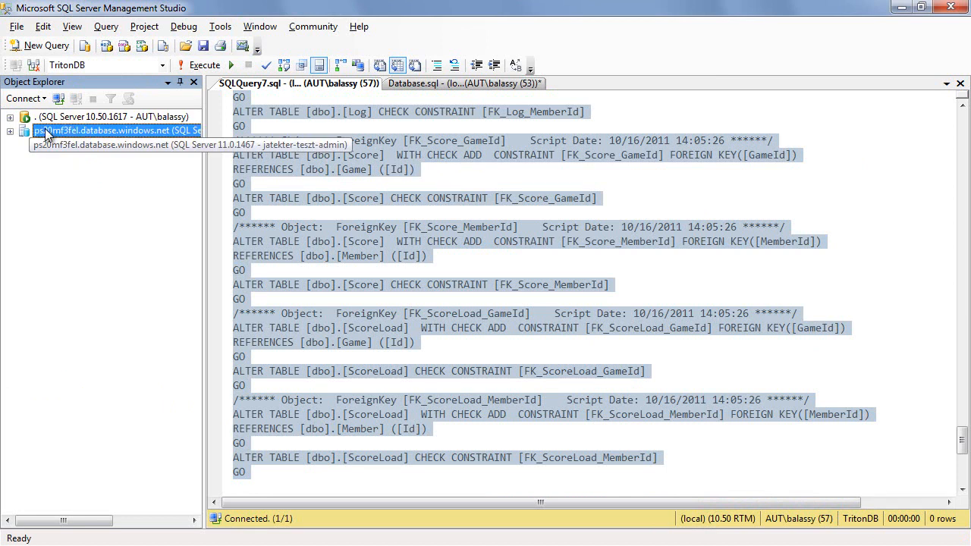
pyautogui.click(12, 130)
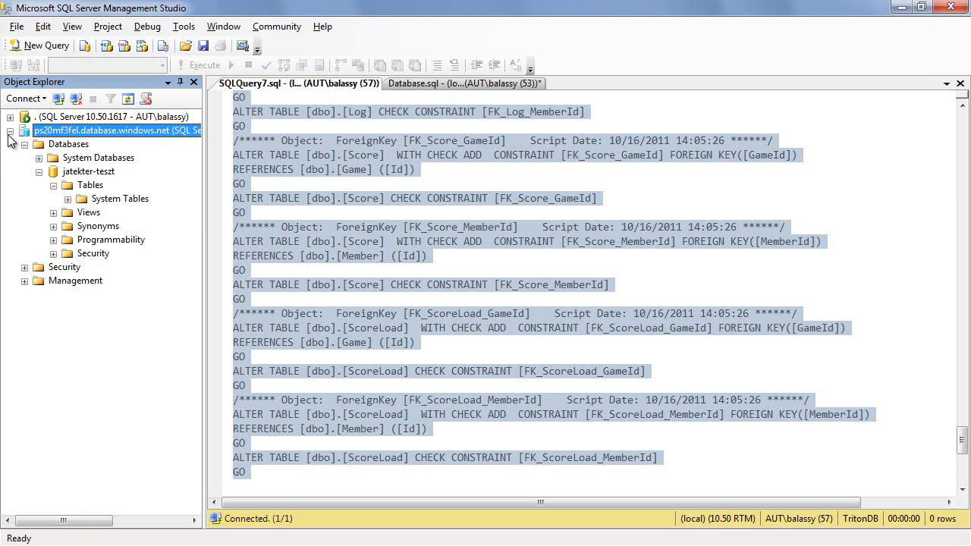
pyautogui.moveTo(121, 198)
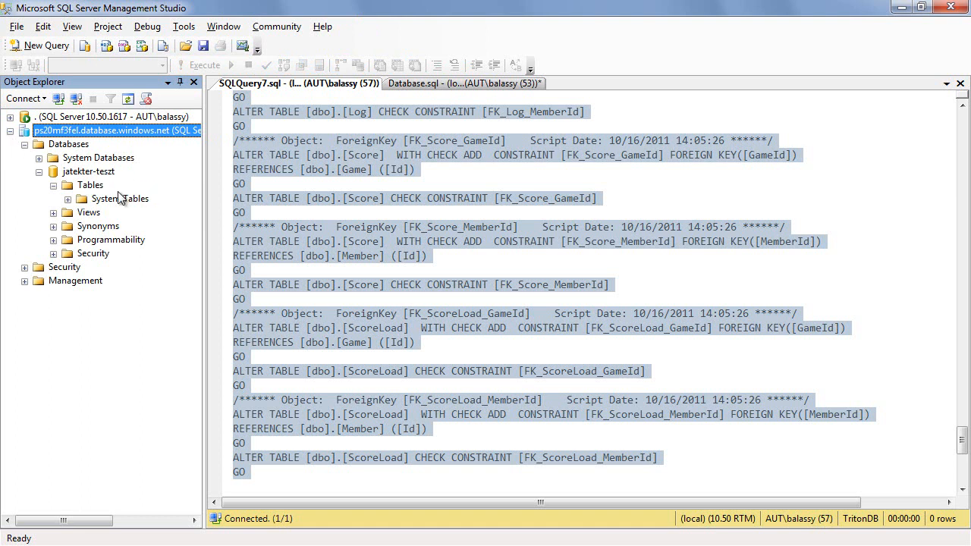
pyautogui.click(87, 171)
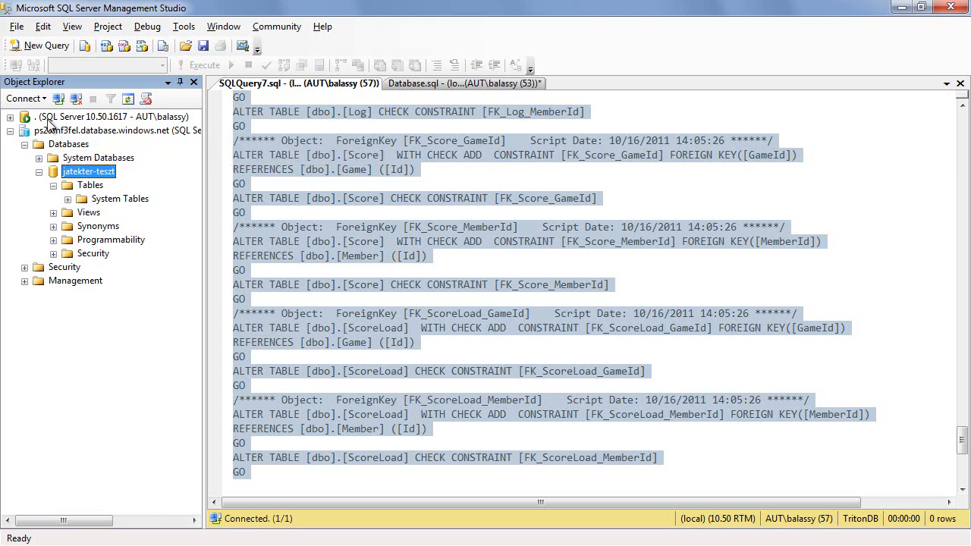
pyautogui.click(43, 46)
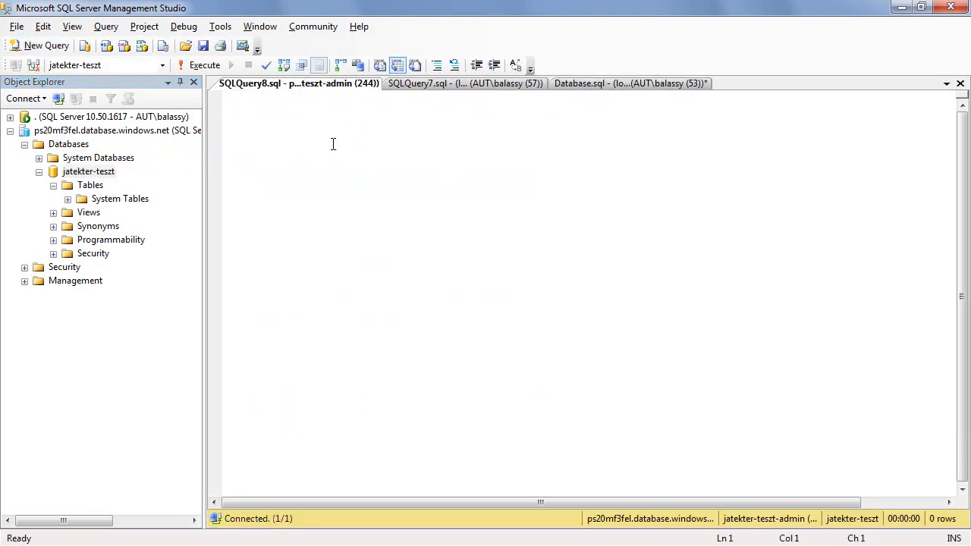
# - Execute the pasted script on jatekter-teszt and refresh its Tables folder
pyautogui.click(200, 65)
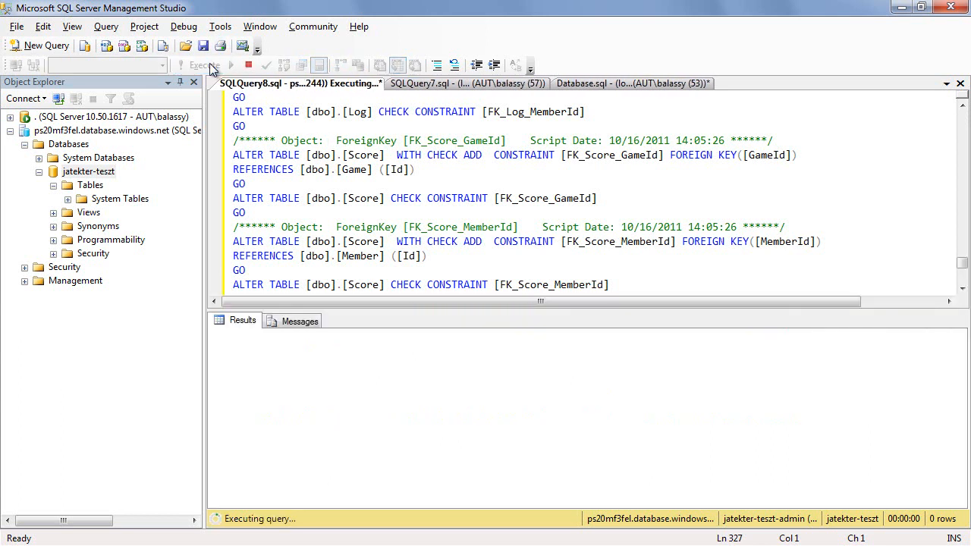
pyautogui.moveTo(211, 68)
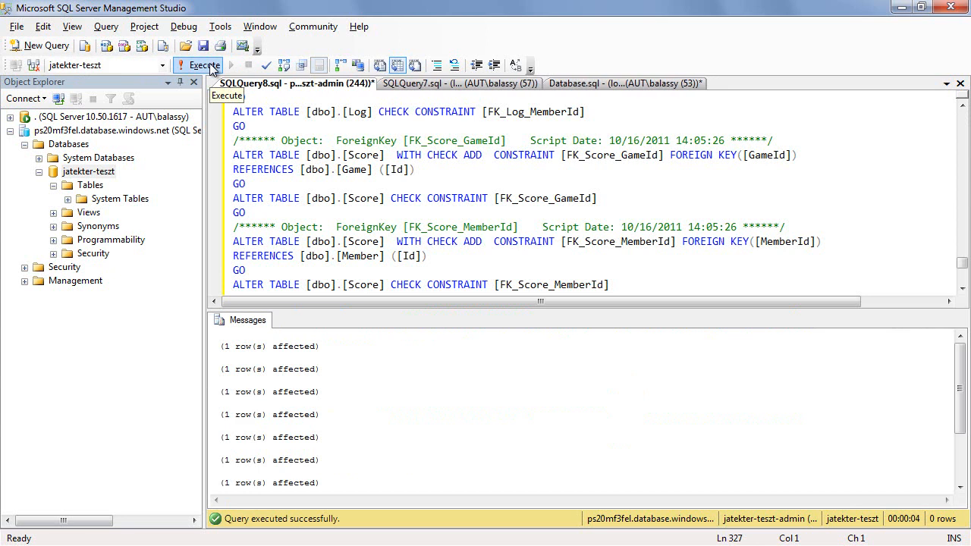
pyautogui.click(89, 185)
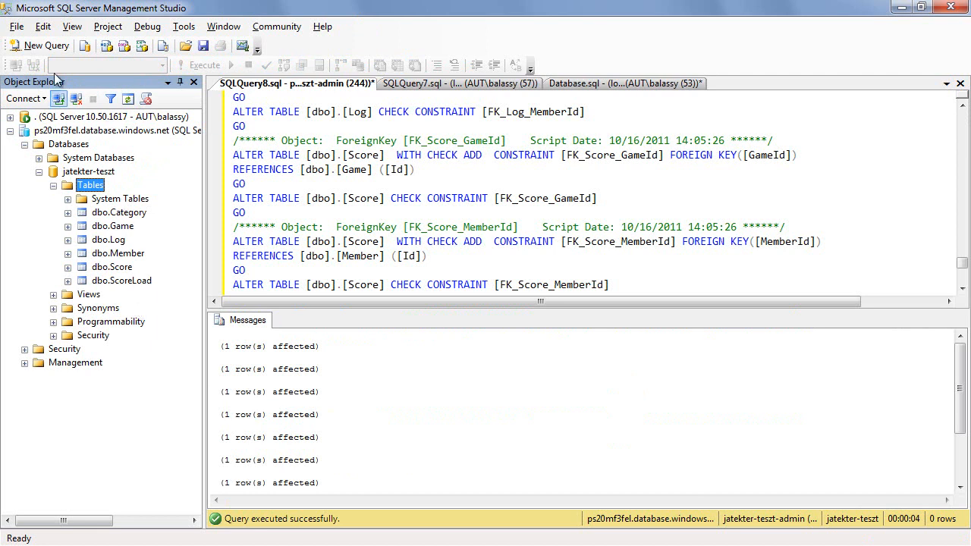
pyautogui.click(44, 45)
pyautogui.write('select * from category')
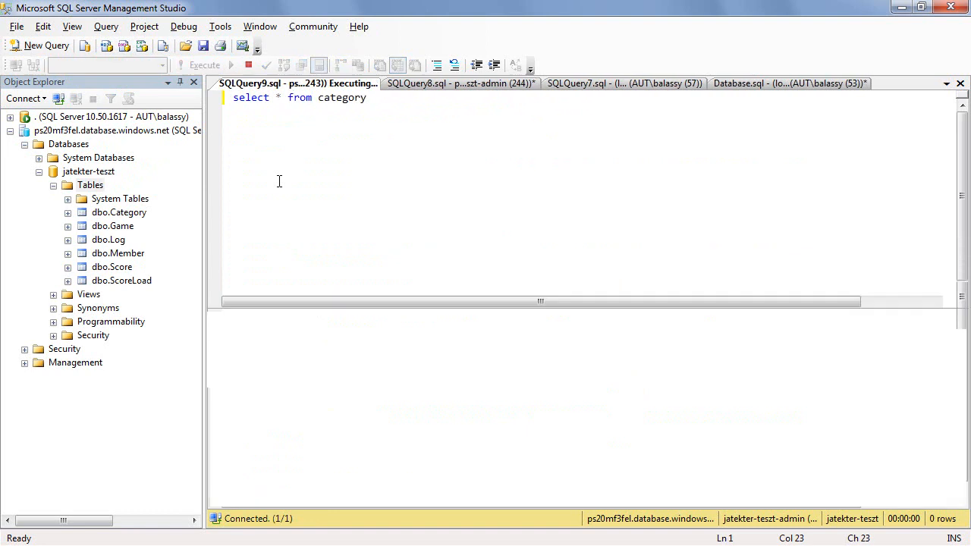
# - Run 'select * from category' on jatekter-teszt to list the ten categories
pyautogui.click(200, 64)
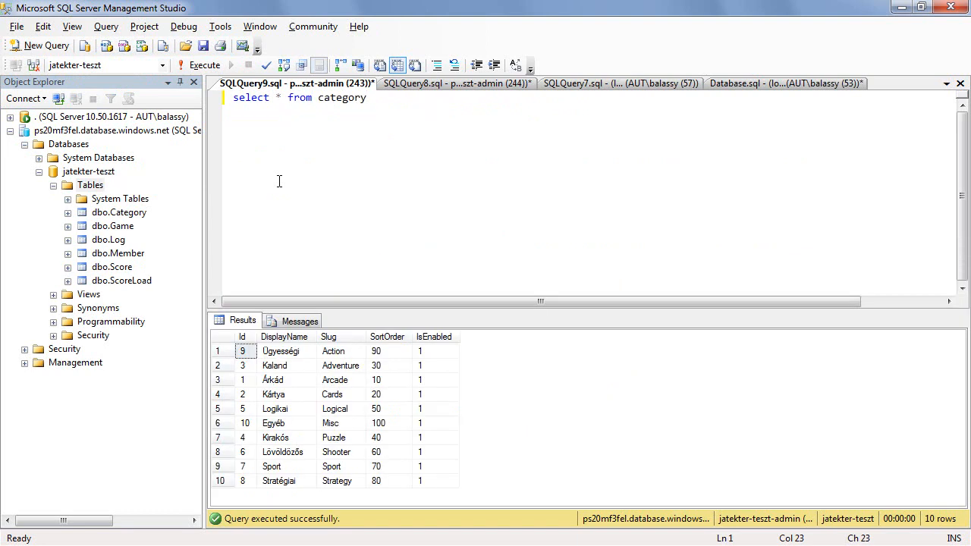